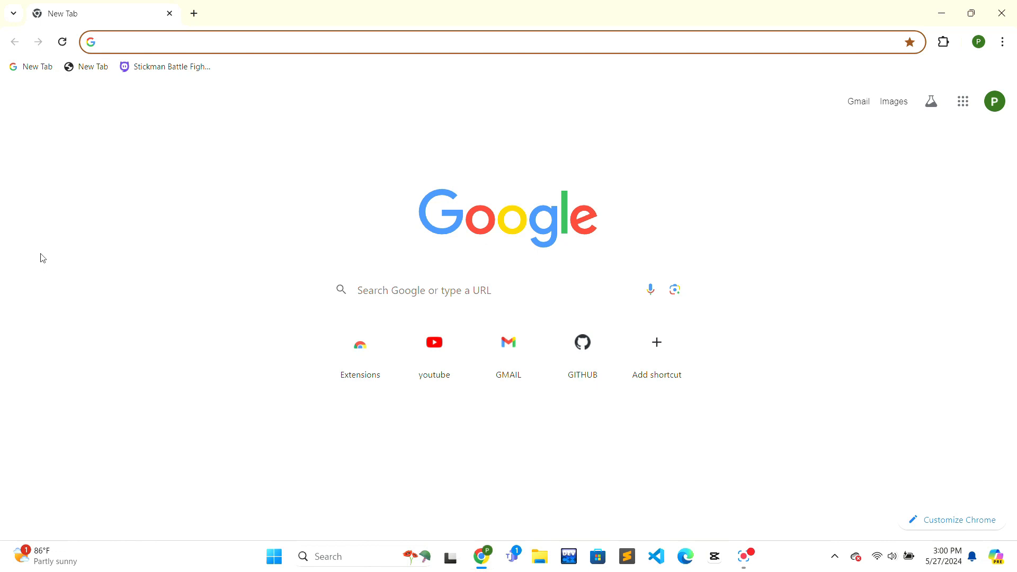
Search Google for 'onlyfans' from the Chrome address bar
left_click(259, 42)
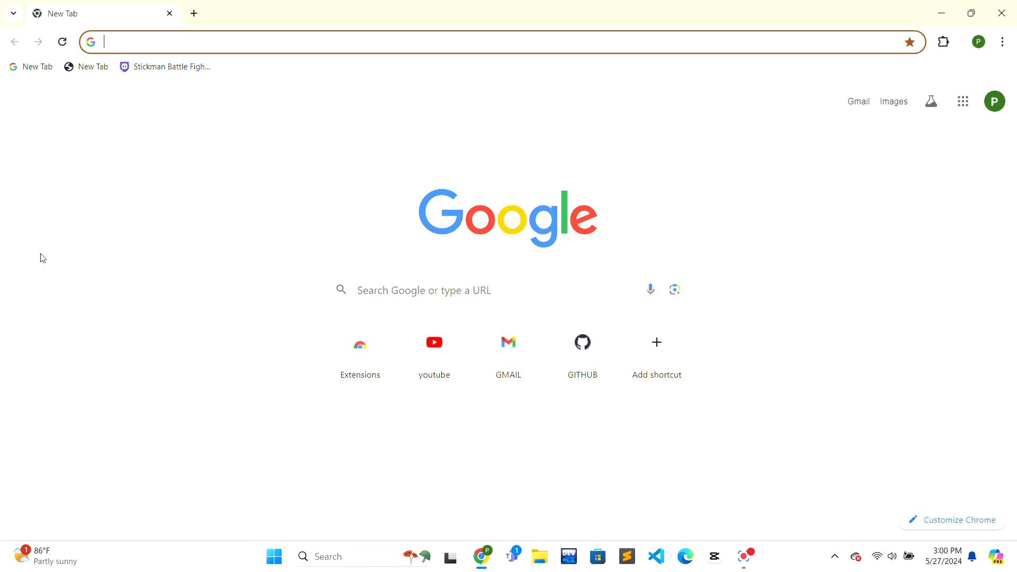
mouse_move(97, 210)
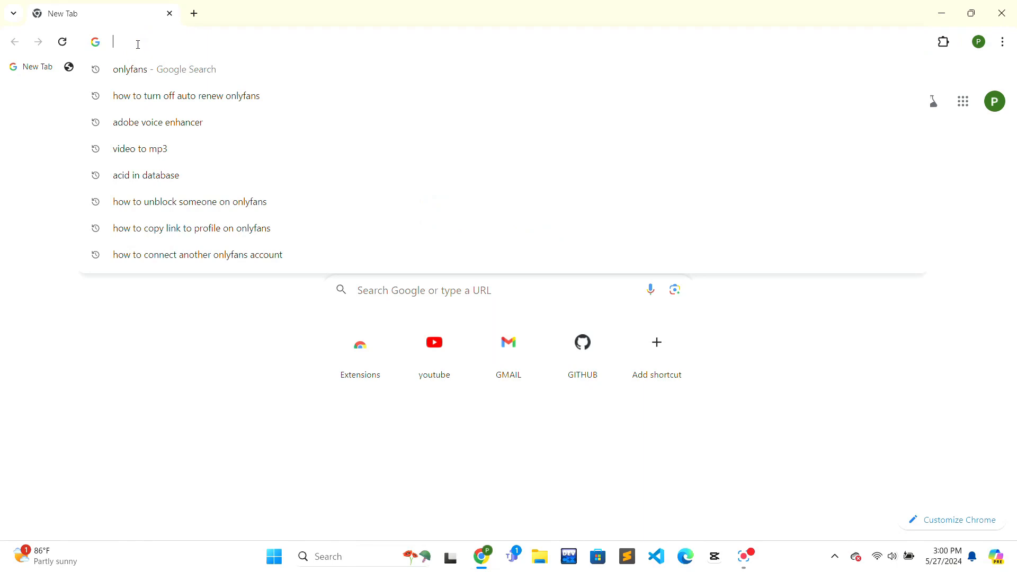
type("onlyfans")
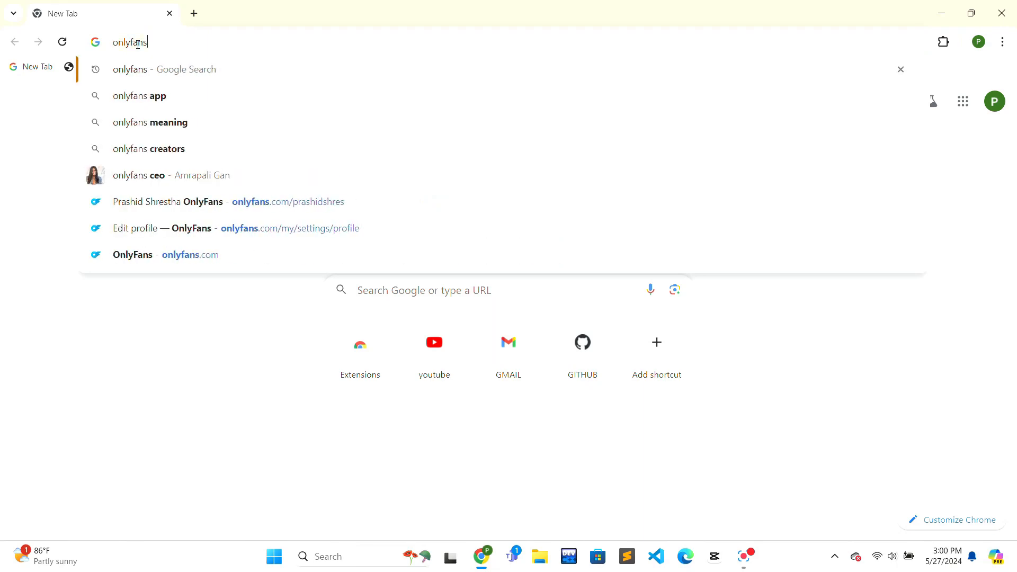
key("Enter")
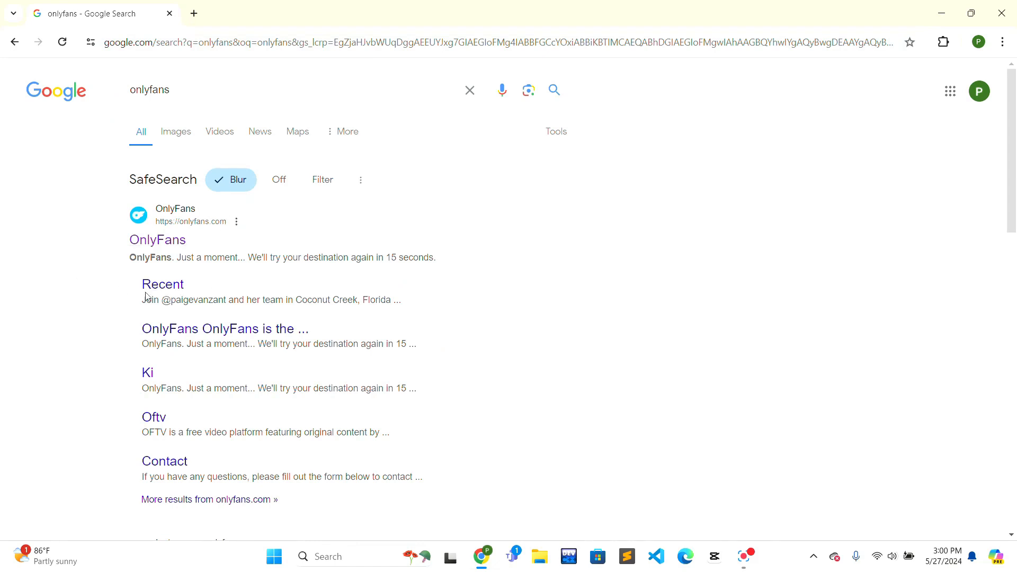
Load onlyfans.com from the top Google result to reach the home feed
left_click(156, 239)
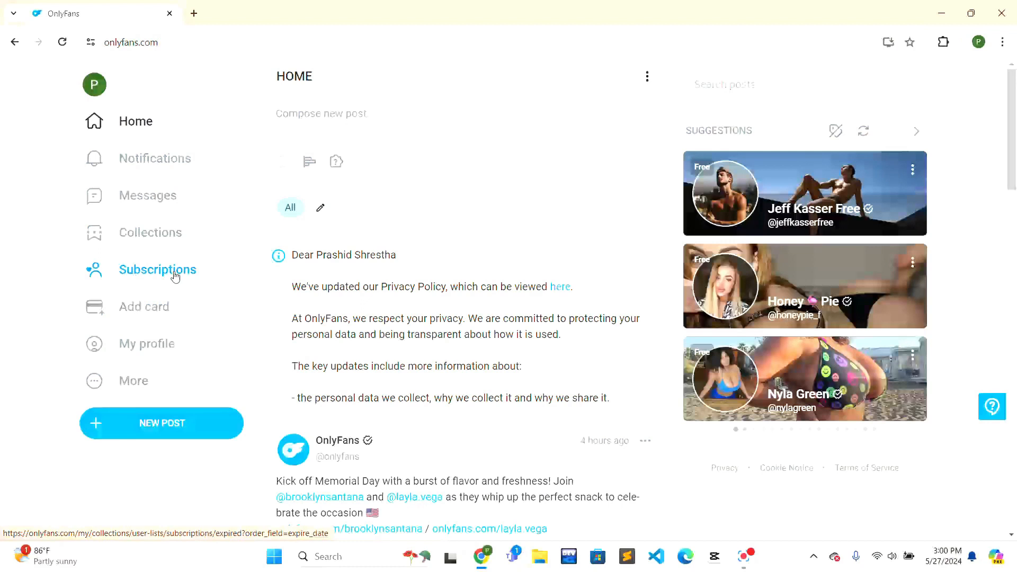
left_click(158, 269)
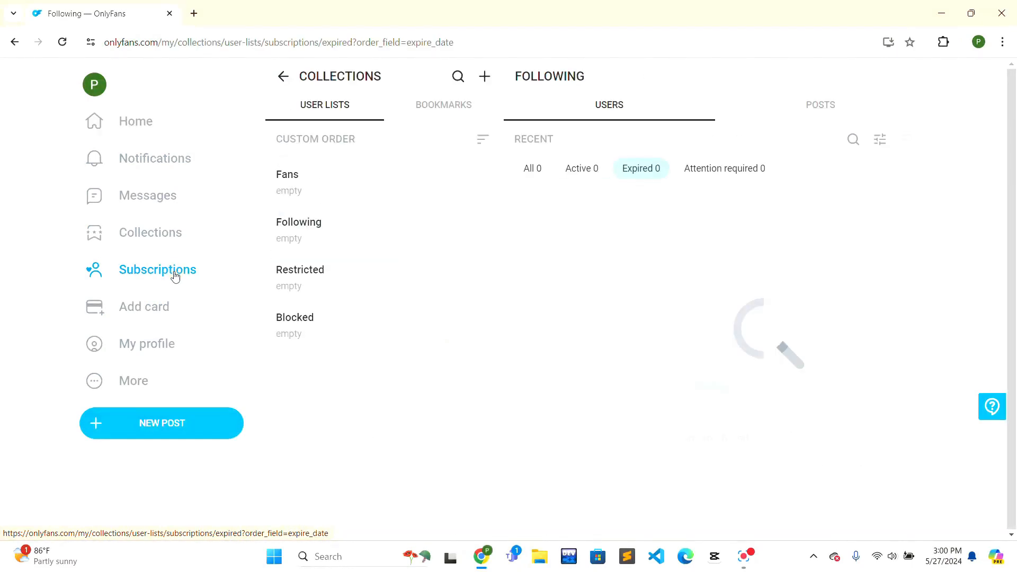
mouse_move(305, 258)
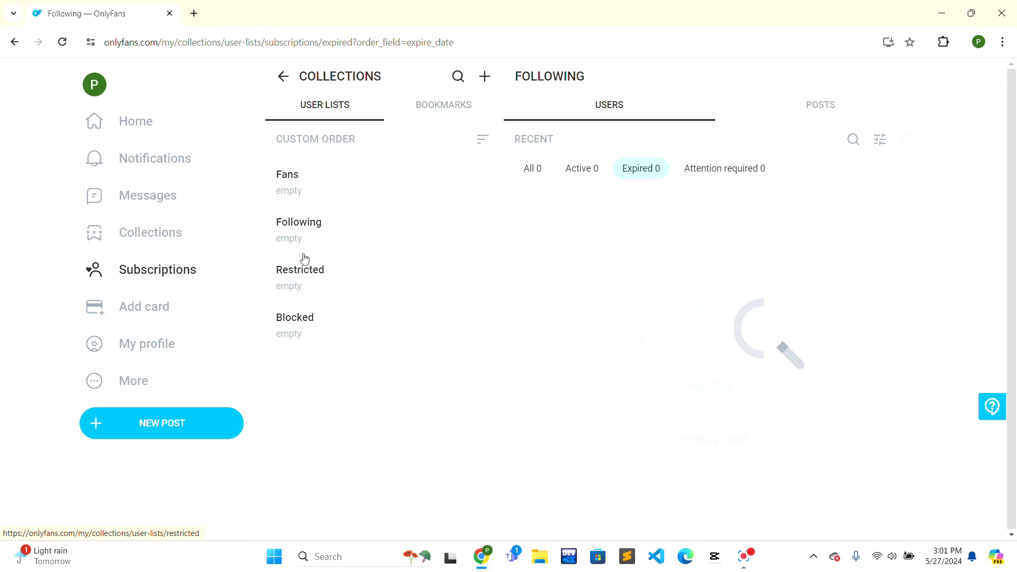
mouse_move(342, 239)
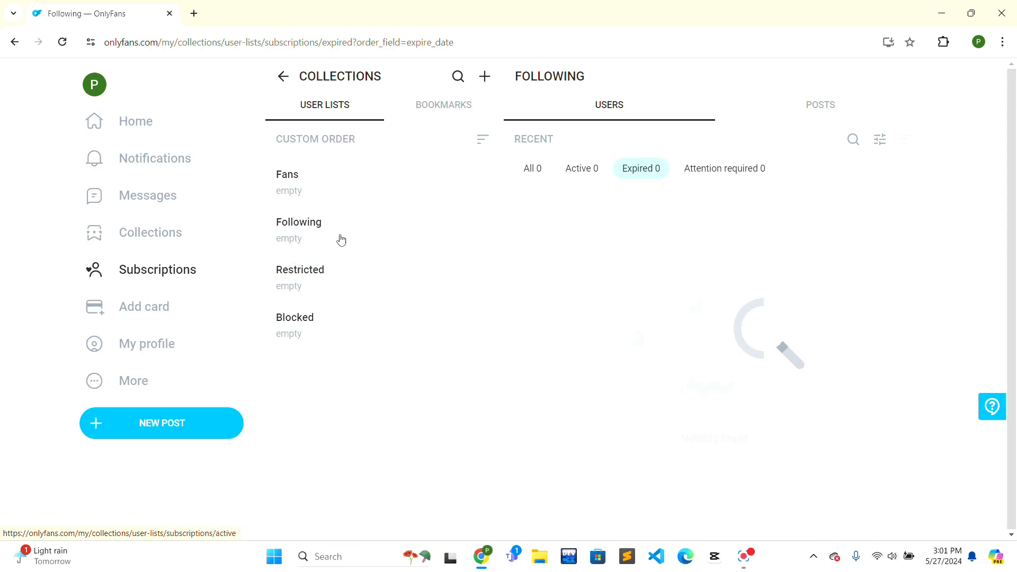
left_click(136, 121)
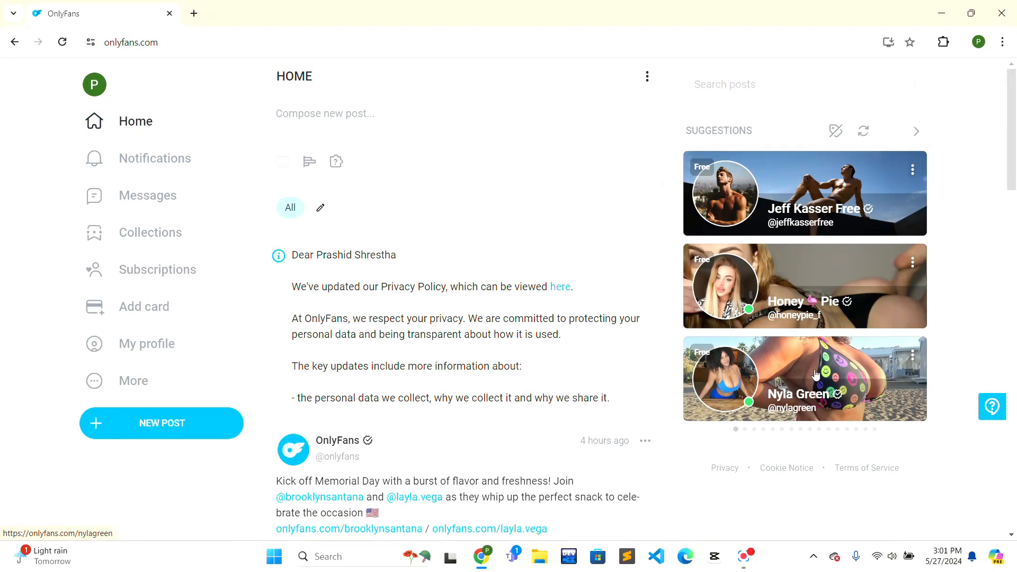
Open a creator's profile from the Suggestions panel to see the free subscription
left_click(803, 378)
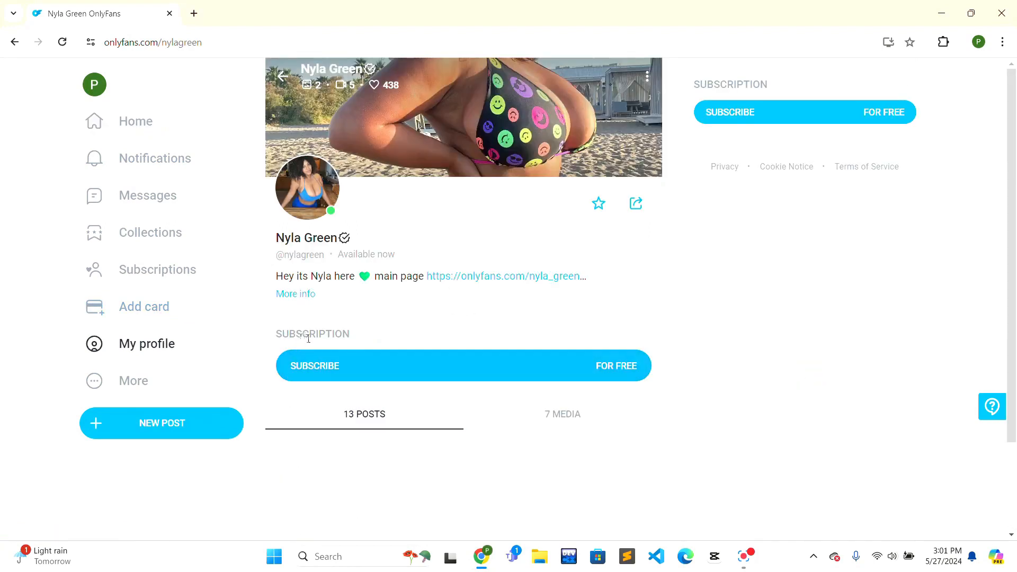
mouse_move(378, 360)
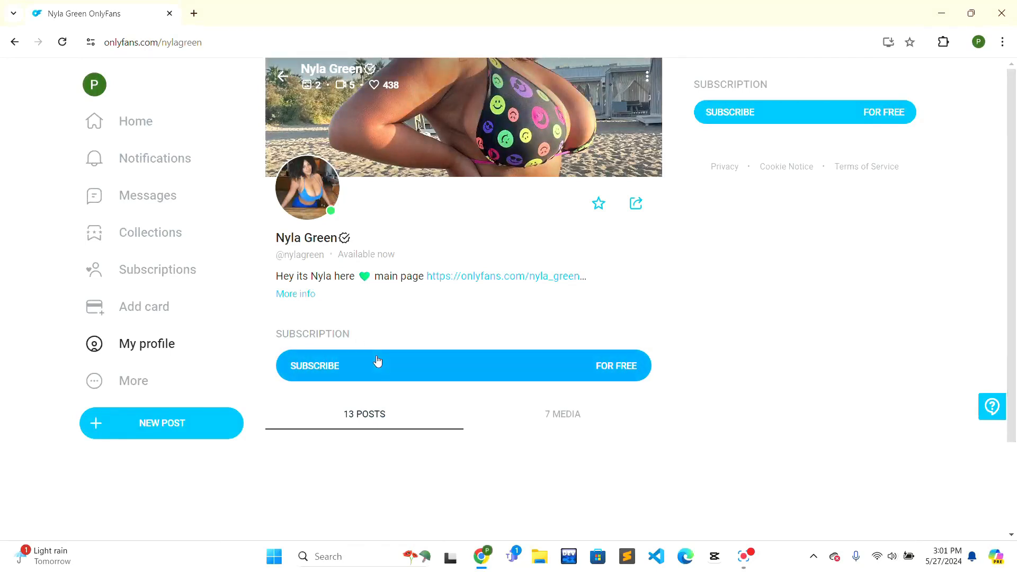